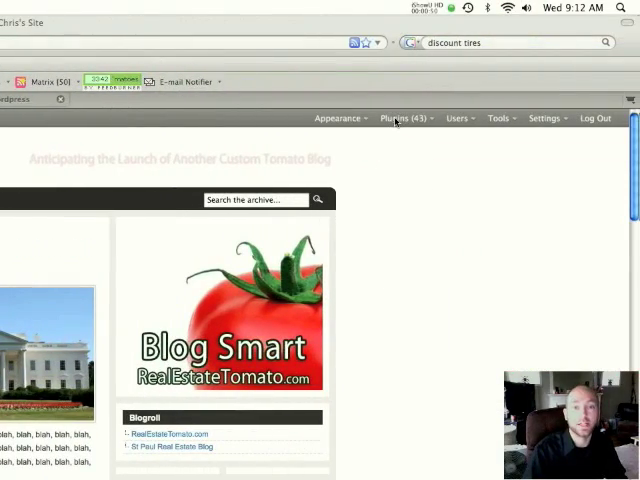
Step: Browse the installed plugins list to confirm cforms is among the active plugins
click(404, 118)
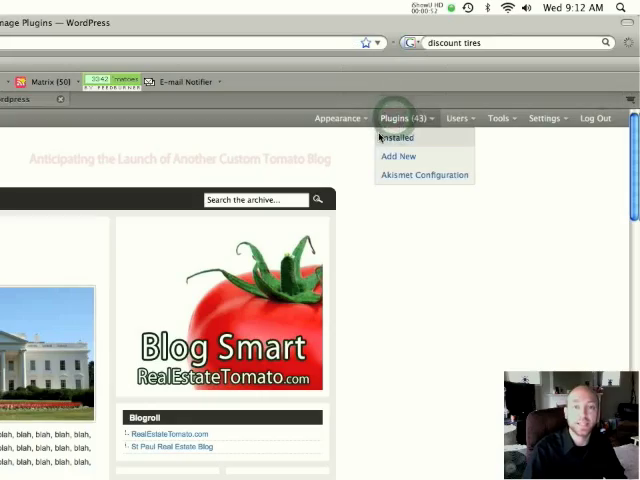
click(396, 137)
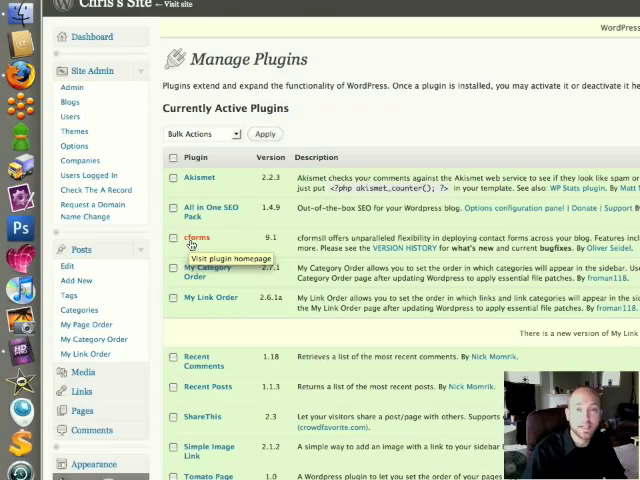
scroll(down, 3)
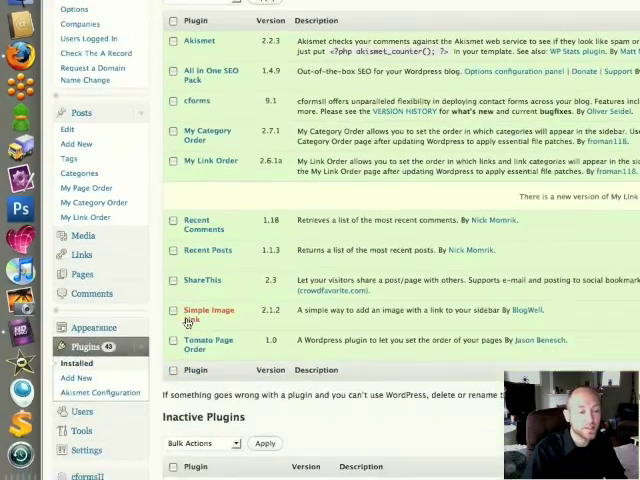
scroll(down, 3)
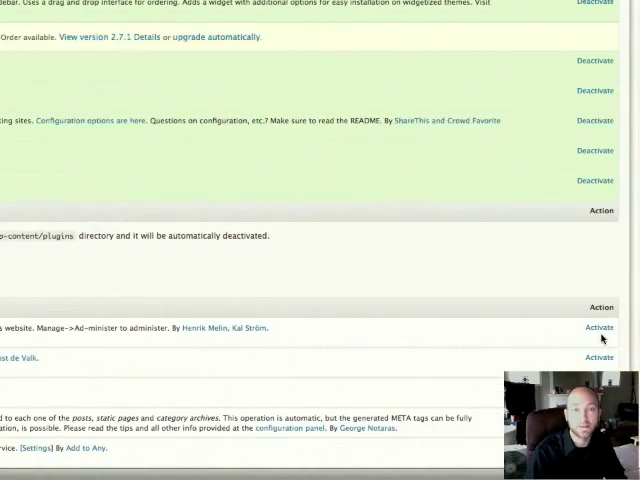
scroll(up, 3)
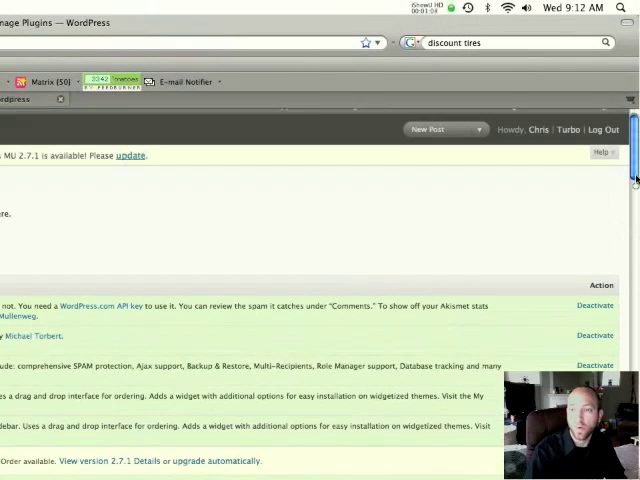
click(558, 118)
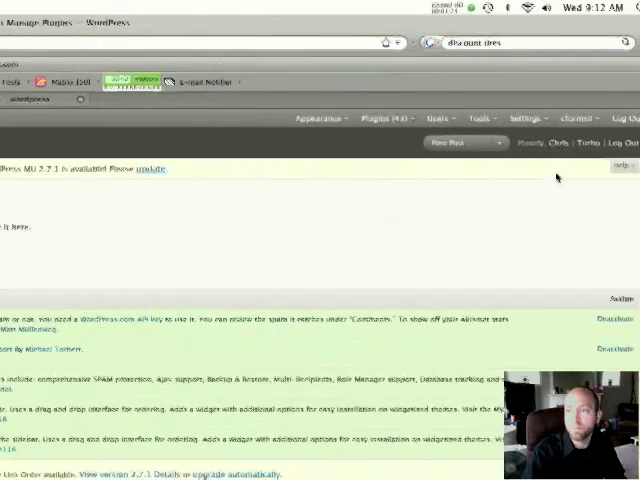
Step: Go to the cformsII settings page and scroll through the CMA form's fields
click(564, 117)
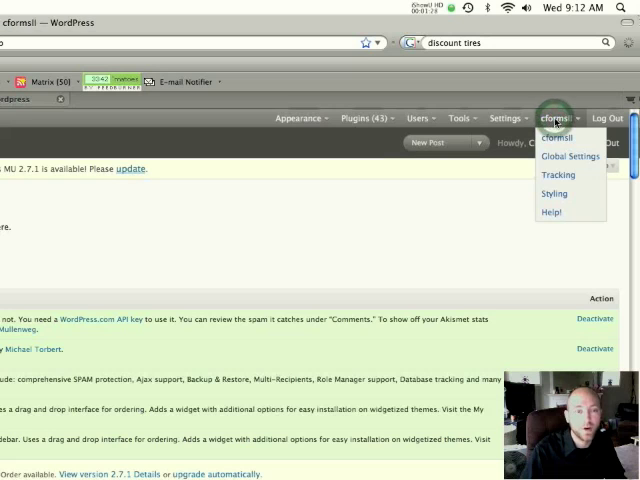
click(554, 157)
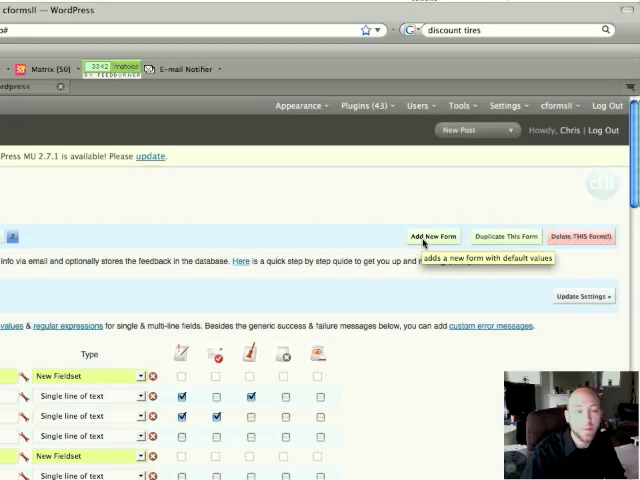
scroll(down, 3)
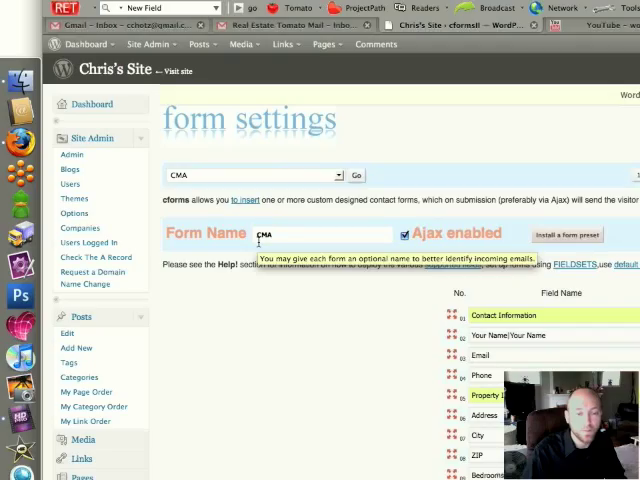
scroll(down, 3)
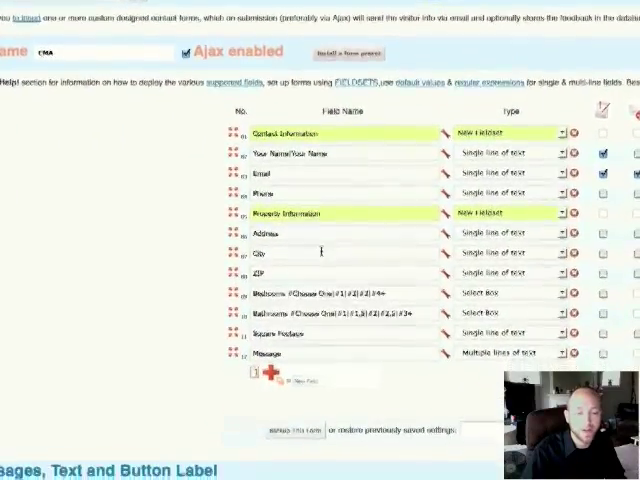
scroll(down, 3)
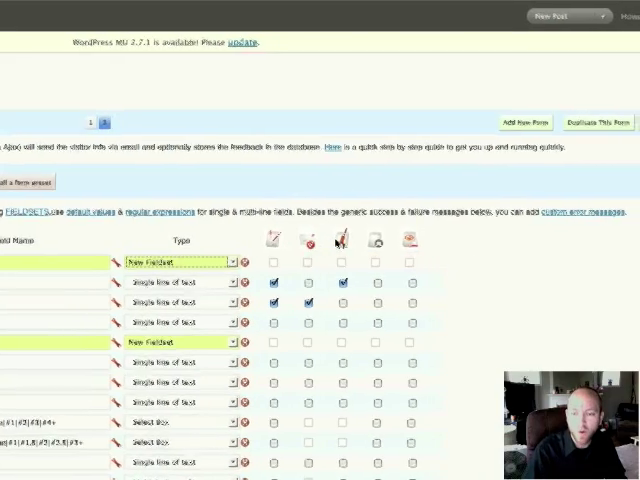
mouse_move(325, 240)
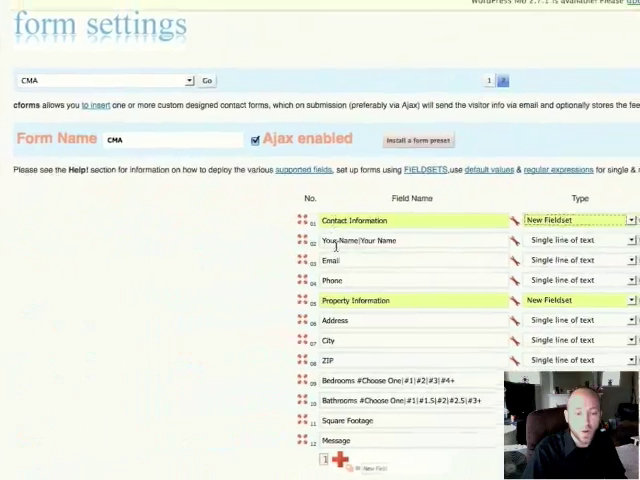
scroll(down, 3)
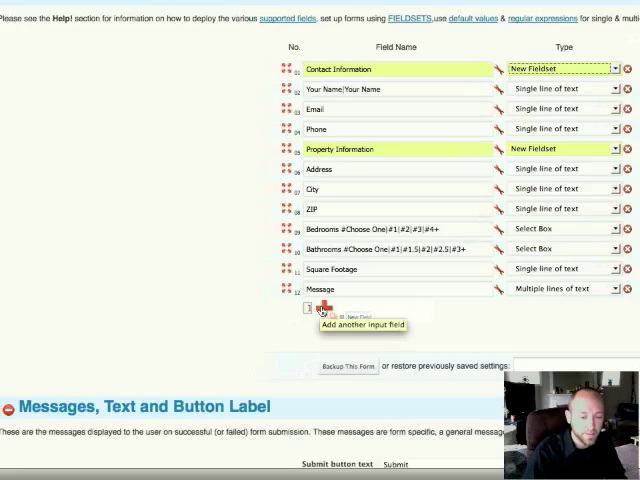
scroll(down, 3)
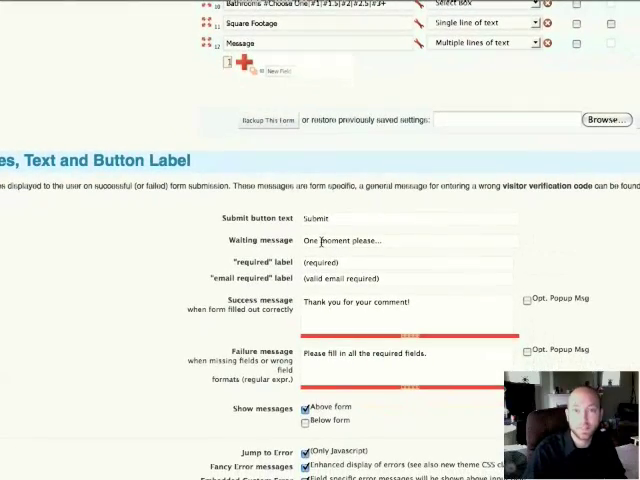
scroll(down, 3)
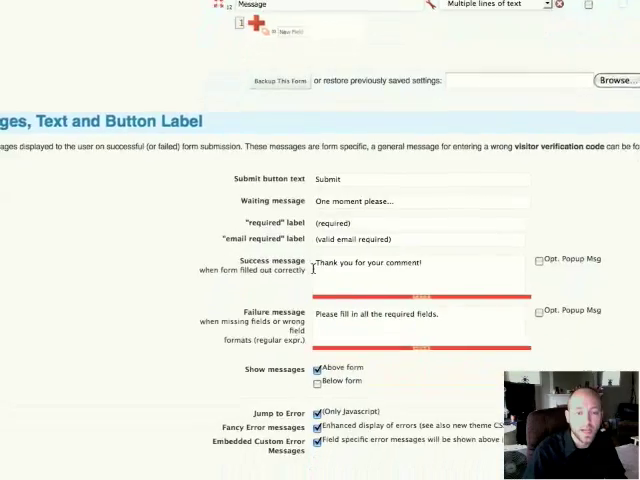
scroll(down, 3)
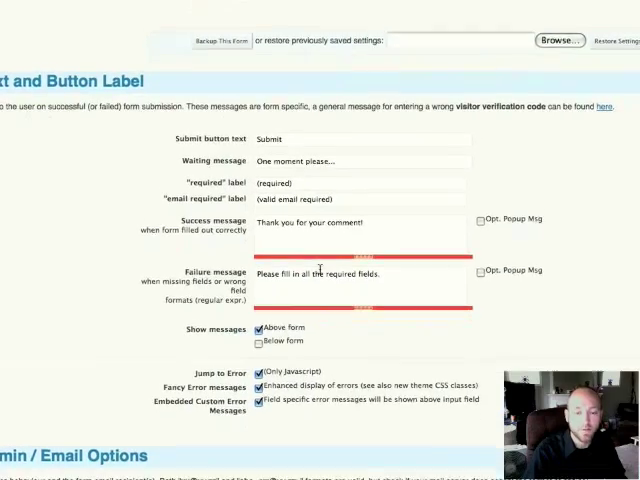
scroll(down, 3)
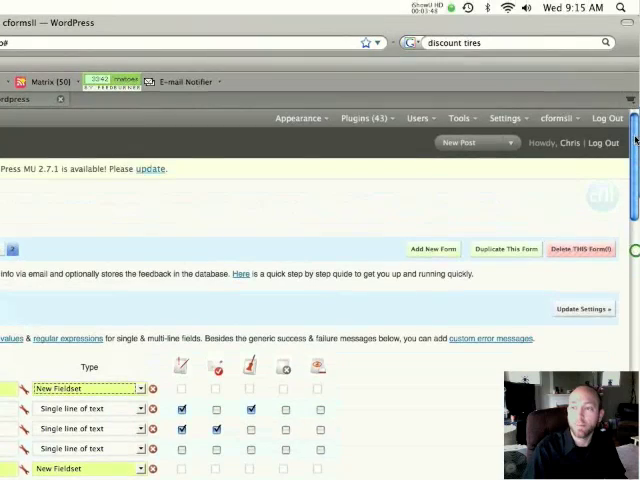
click(557, 118)
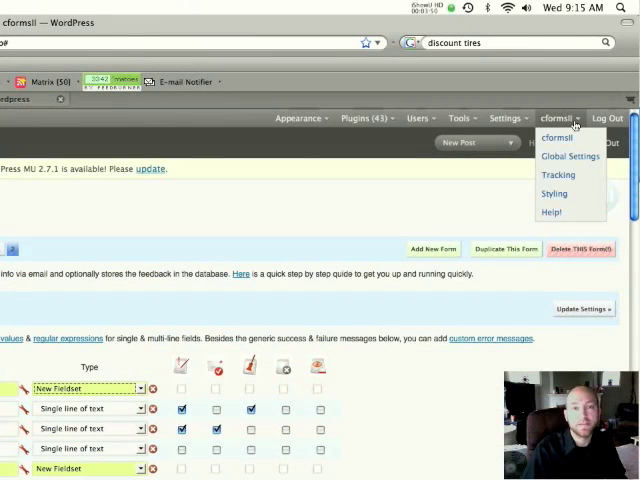
mouse_move(568, 211)
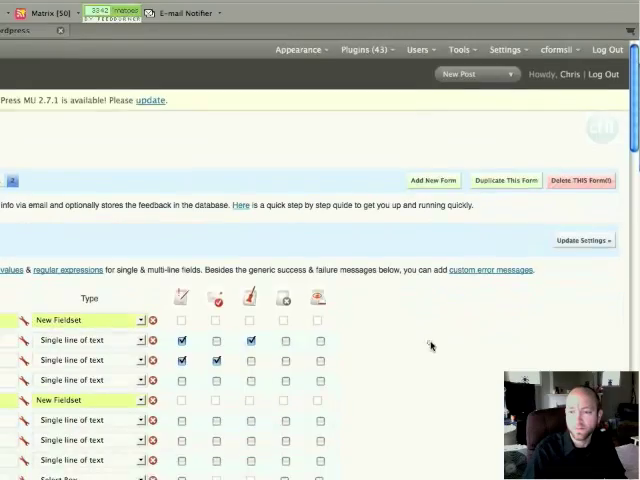
scroll(down, 3)
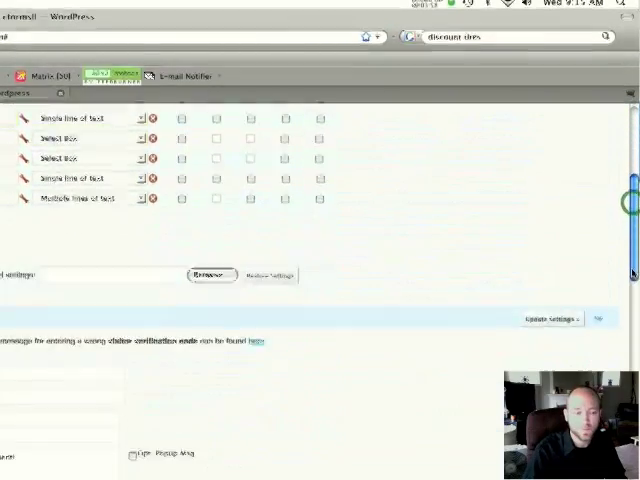
scroll(down, 3)
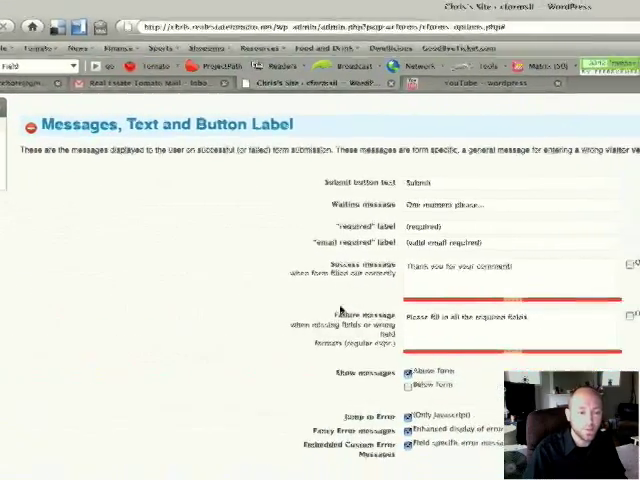
Step: Review the CMA form's admin email options, including the FROM address, and save them
scroll(down, 3)
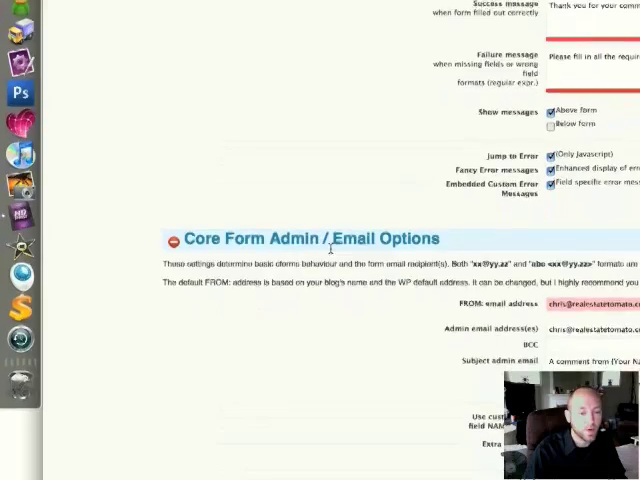
scroll(down, 3)
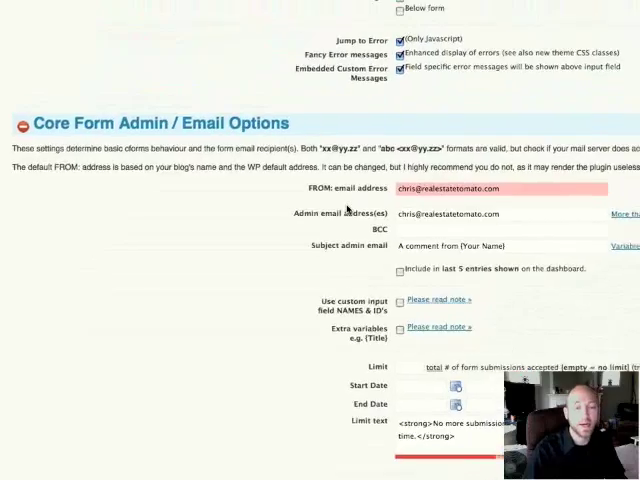
scroll(down, 3)
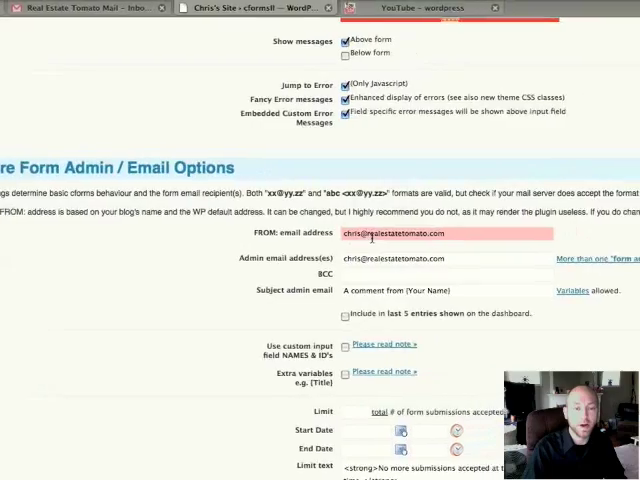
click(420, 239)
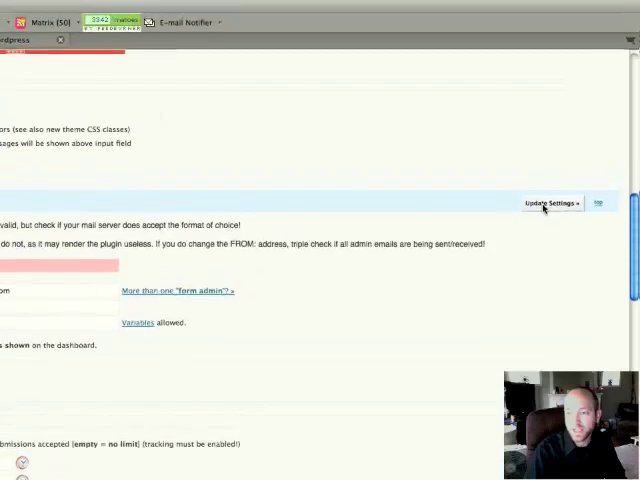
click(545, 240)
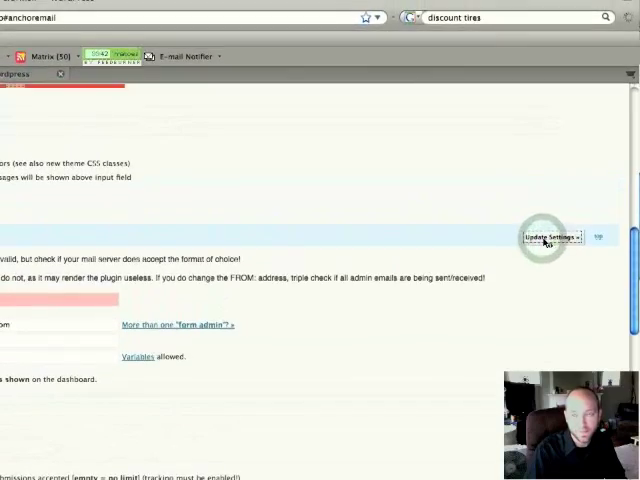
scroll(down, 3)
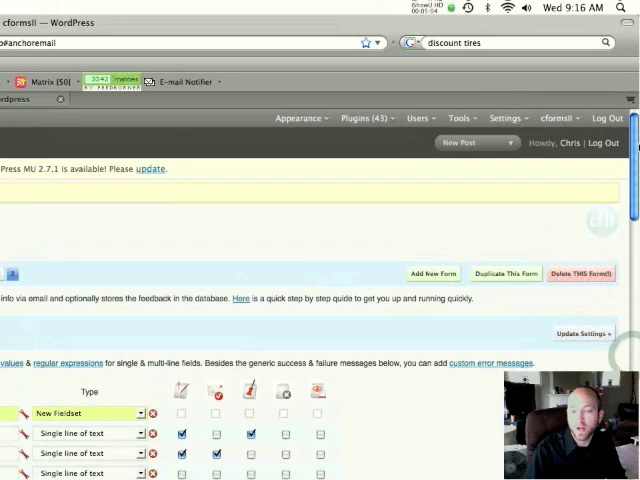
Step: Open cformsII Tracking and scroll through the empty submissions table
click(560, 117)
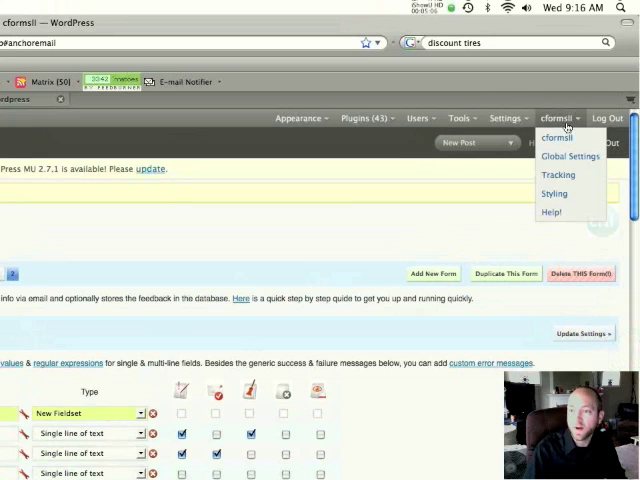
mouse_move(568, 156)
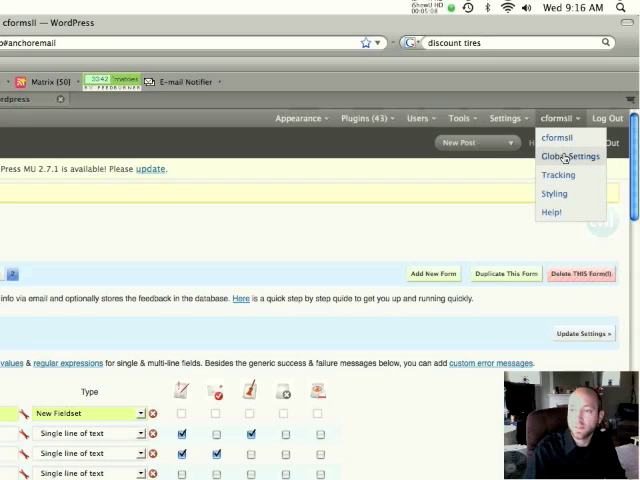
mouse_move(557, 177)
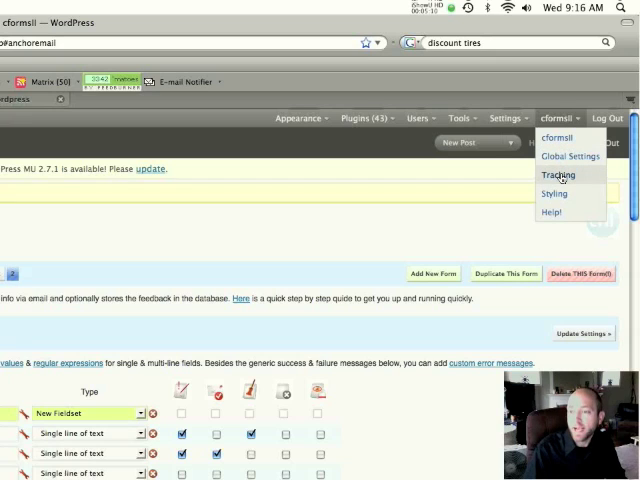
click(558, 176)
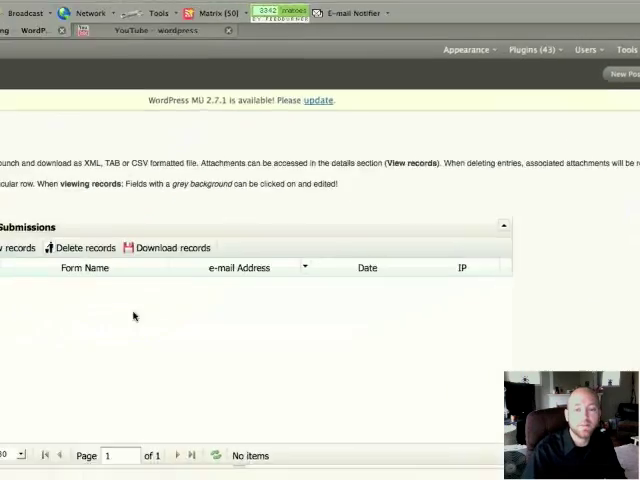
scroll(down, 3)
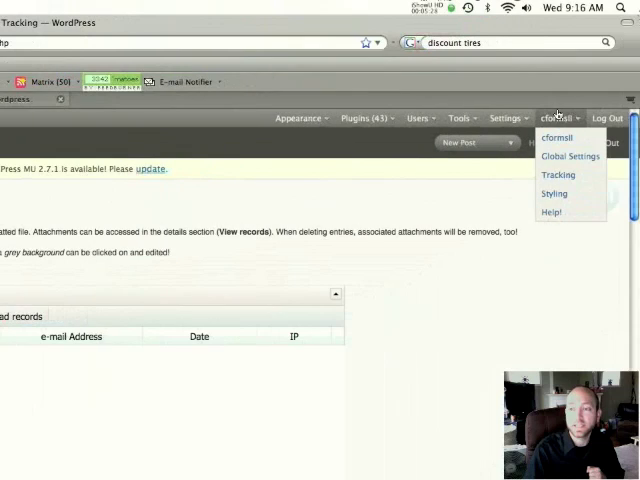
mouse_move(558, 174)
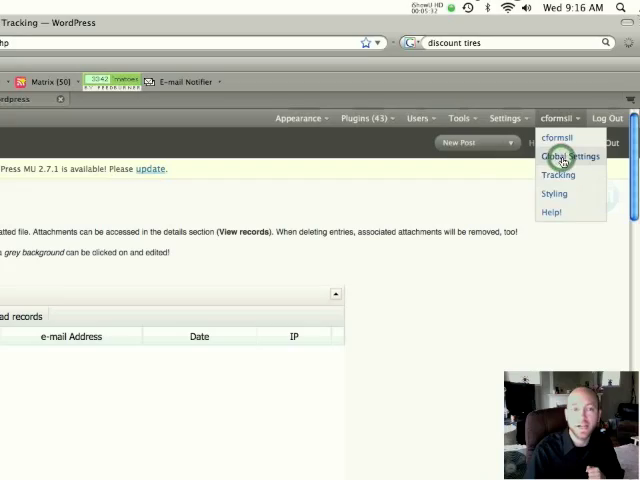
Step: Open cformsII Global Settings and scroll to the Database Input Tracking options
click(569, 156)
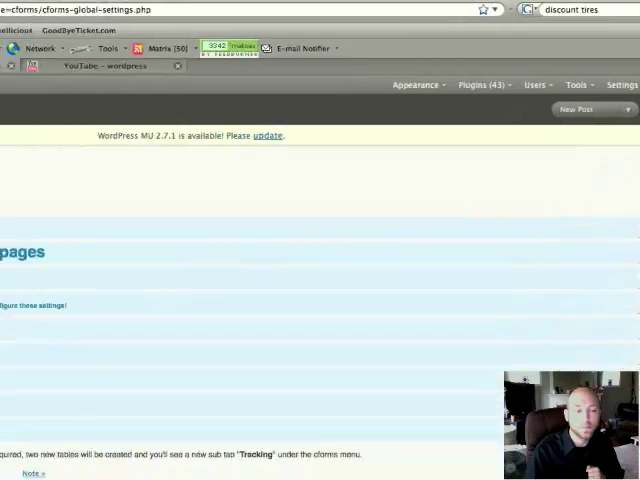
scroll(down, 3)
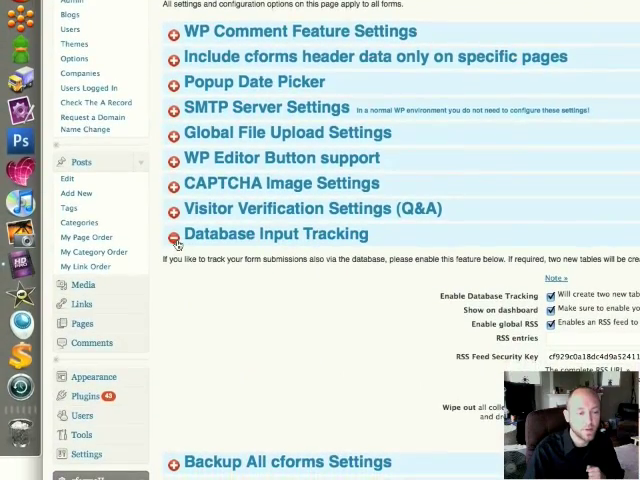
scroll(down, 3)
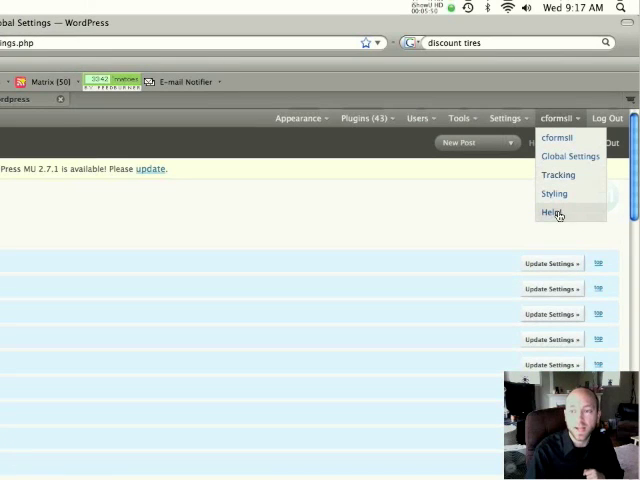
Step: Read the cformsII Help guide on configuring form input fields
click(553, 212)
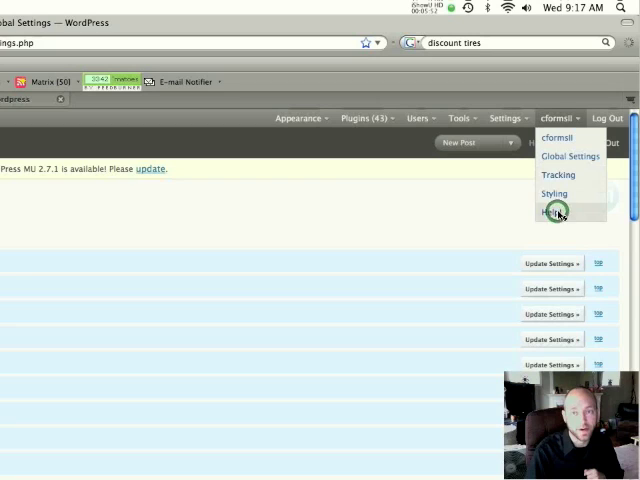
click(553, 212)
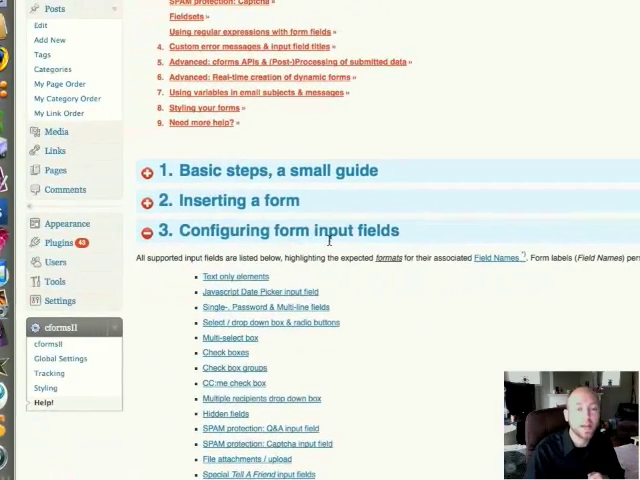
scroll(down, 3)
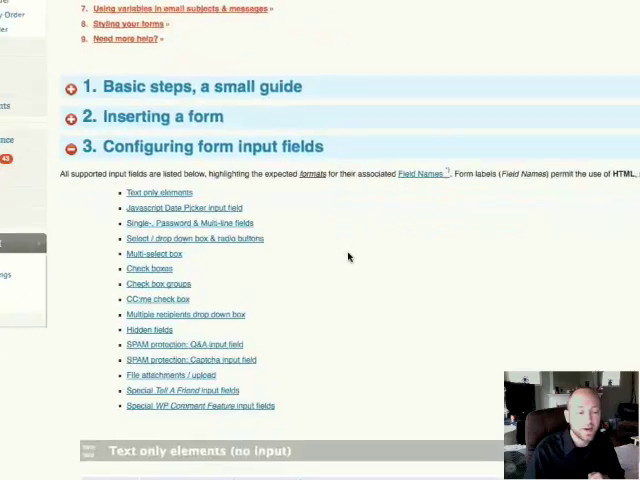
scroll(down, 3)
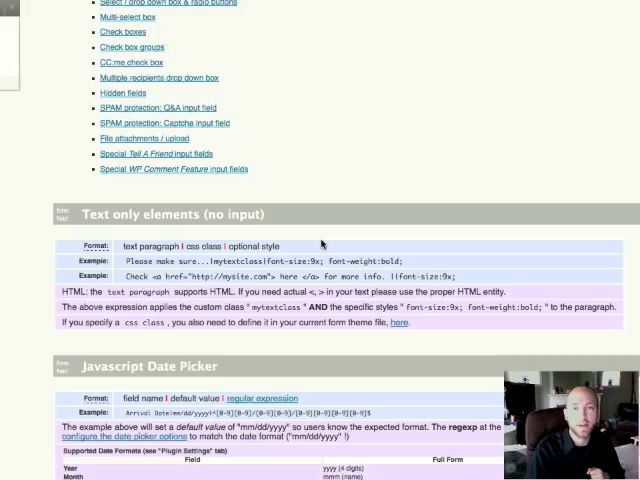
scroll(down, 3)
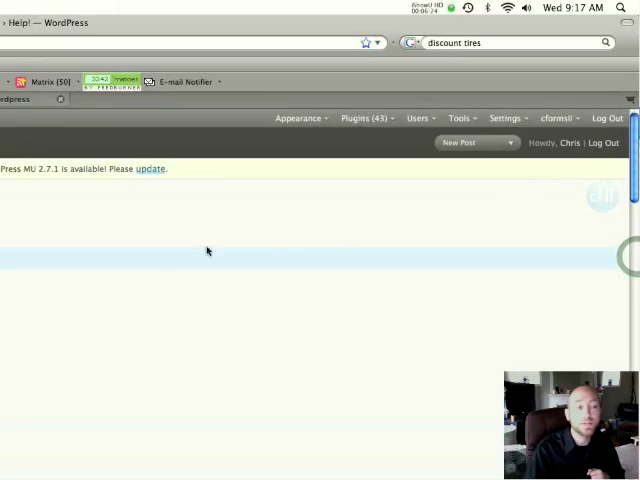
click(201, 118)
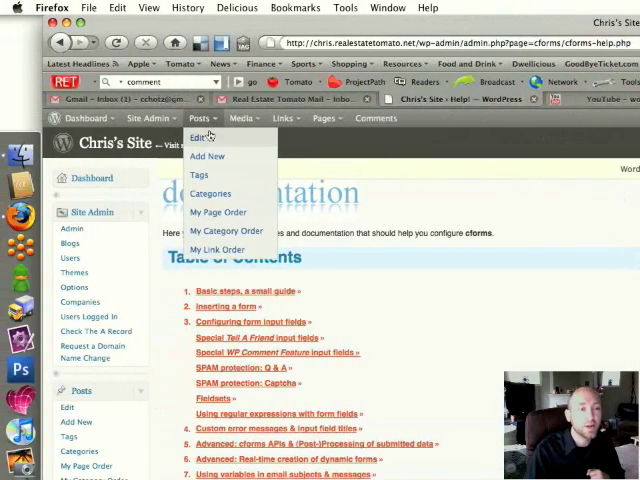
click(196, 137)
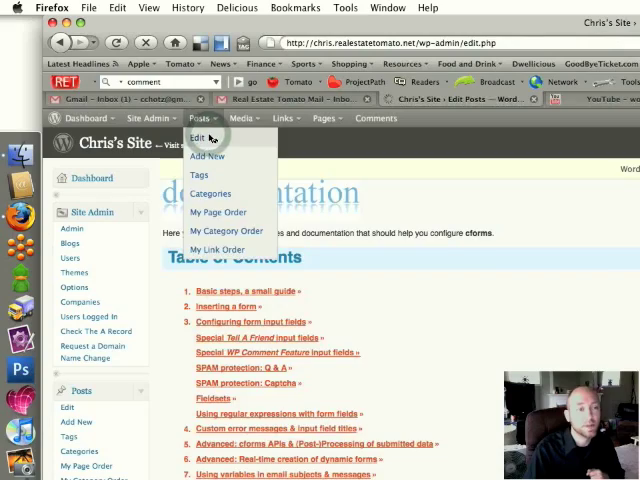
click(193, 138)
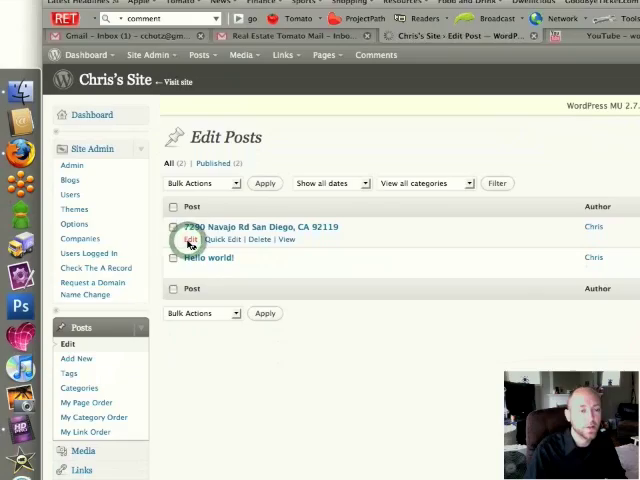
click(189, 239)
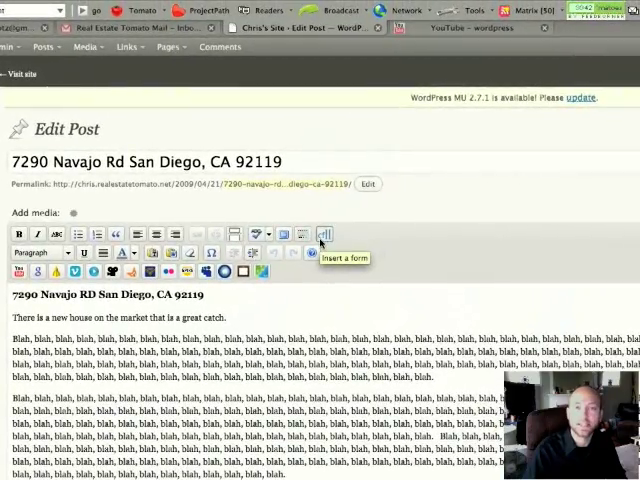
Step: Insert the CMA form into the post using the form picker
click(323, 234)
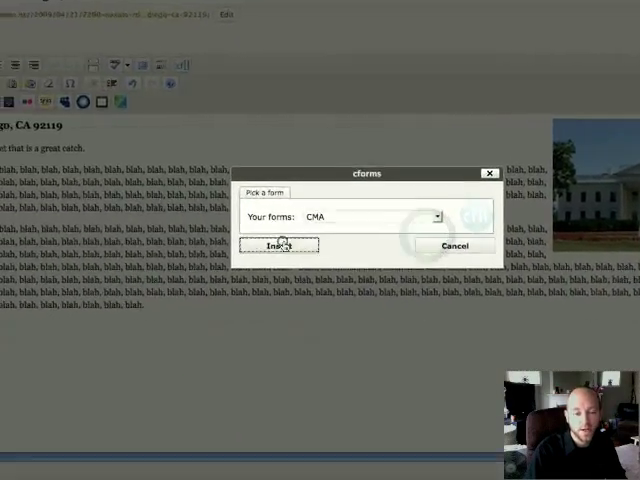
click(280, 245)
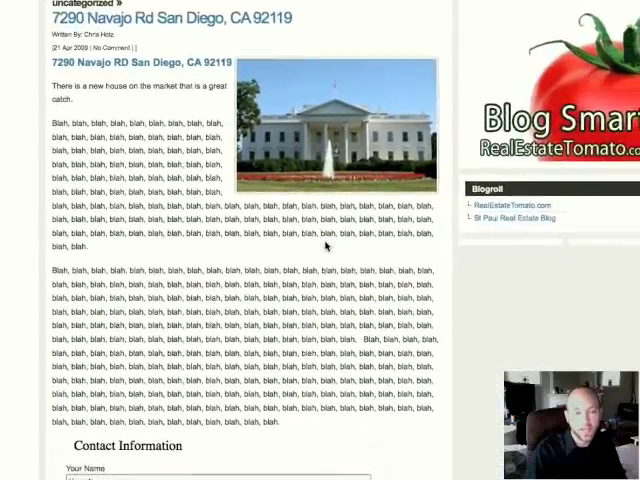
Step: Scroll the live post down to the CMA form and try the Bedrooms dropdown
scroll(down, 3)
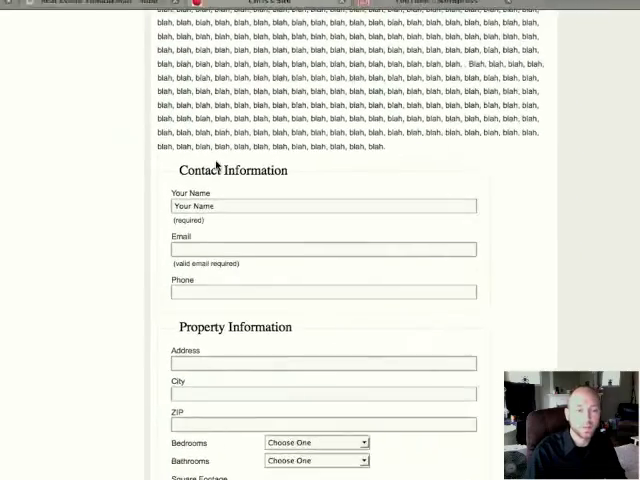
scroll(down, 3)
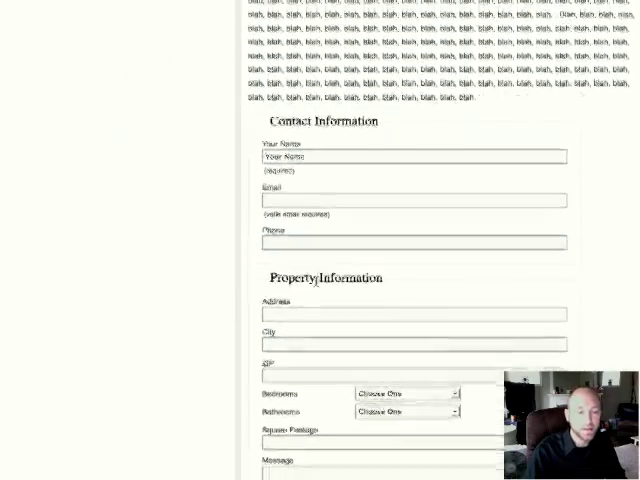
scroll(down, 3)
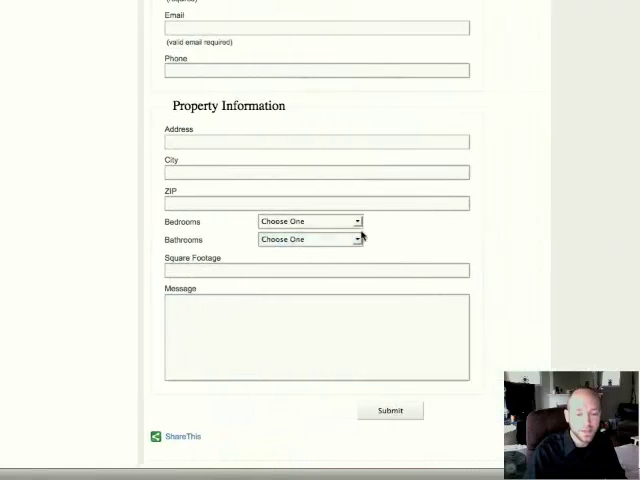
click(310, 221)
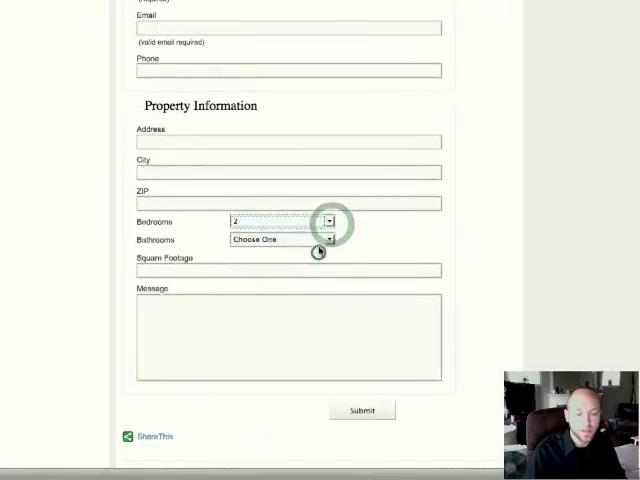